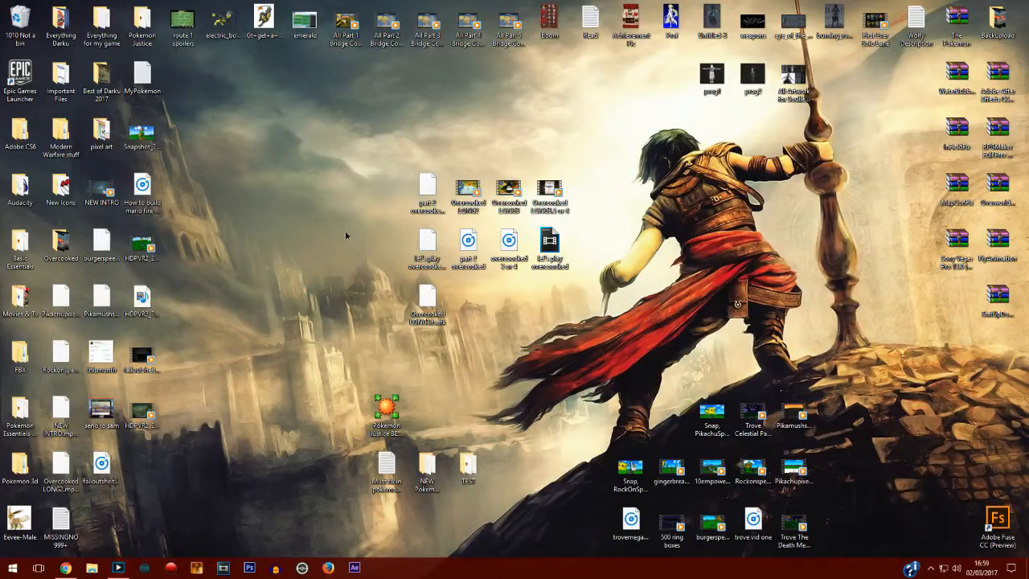
# - Launch After Effects CS6, dismiss the QuickTime warning and both crash errors, and close the crashed program
pyautogui.click(354, 567)
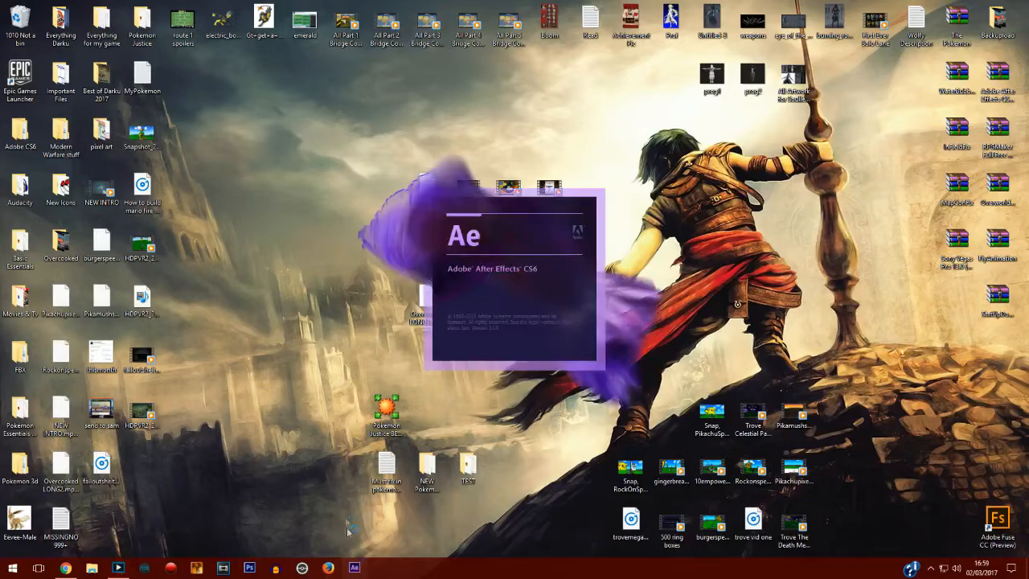
pyautogui.moveTo(364, 323)
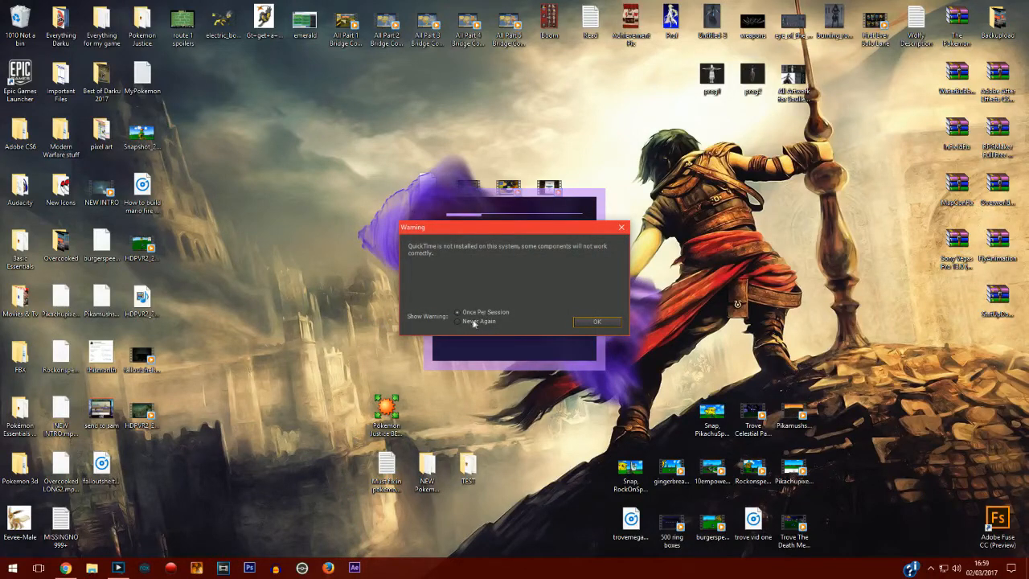
pyautogui.click(598, 322)
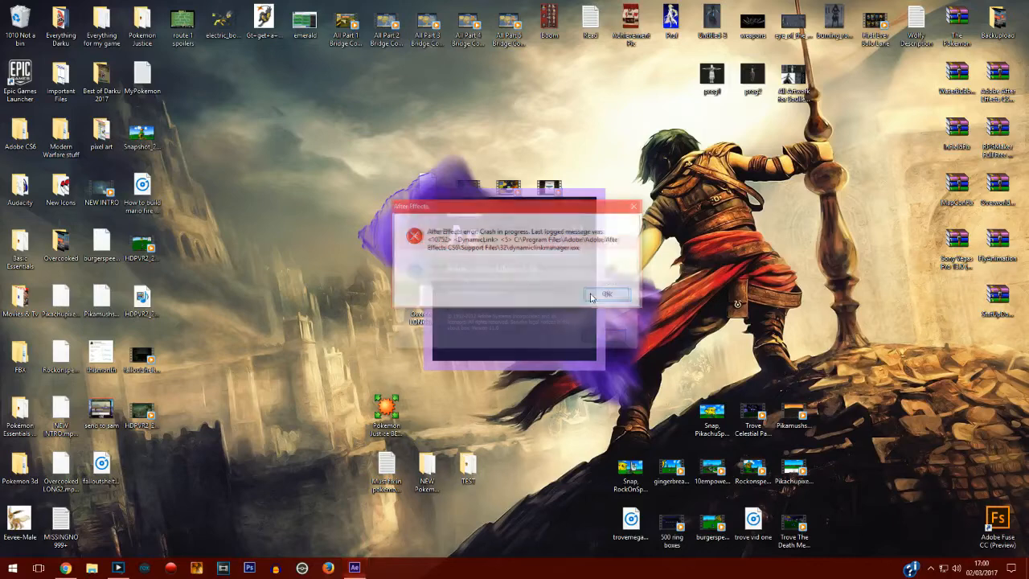
pyautogui.click(608, 293)
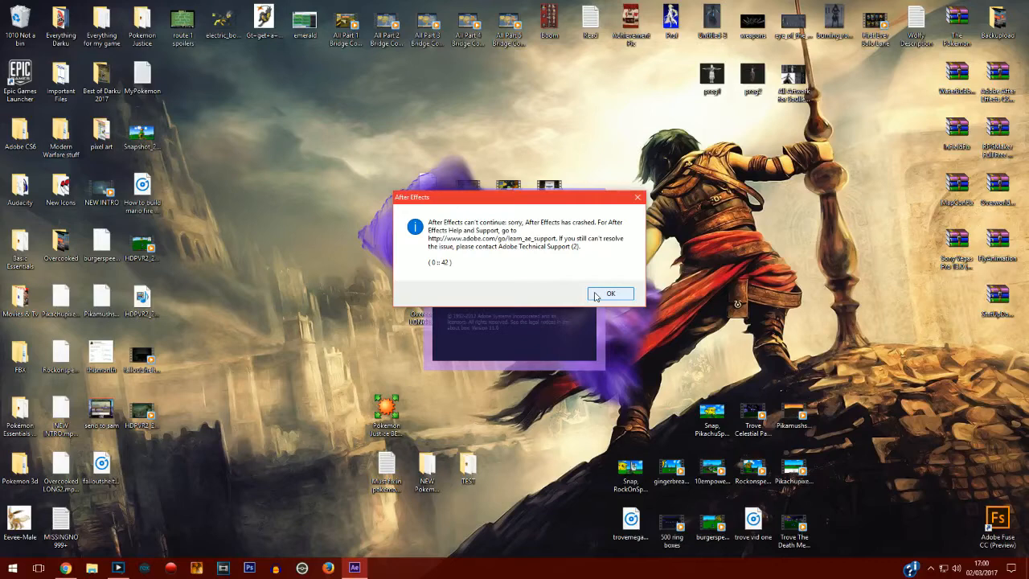
pyautogui.click(611, 293)
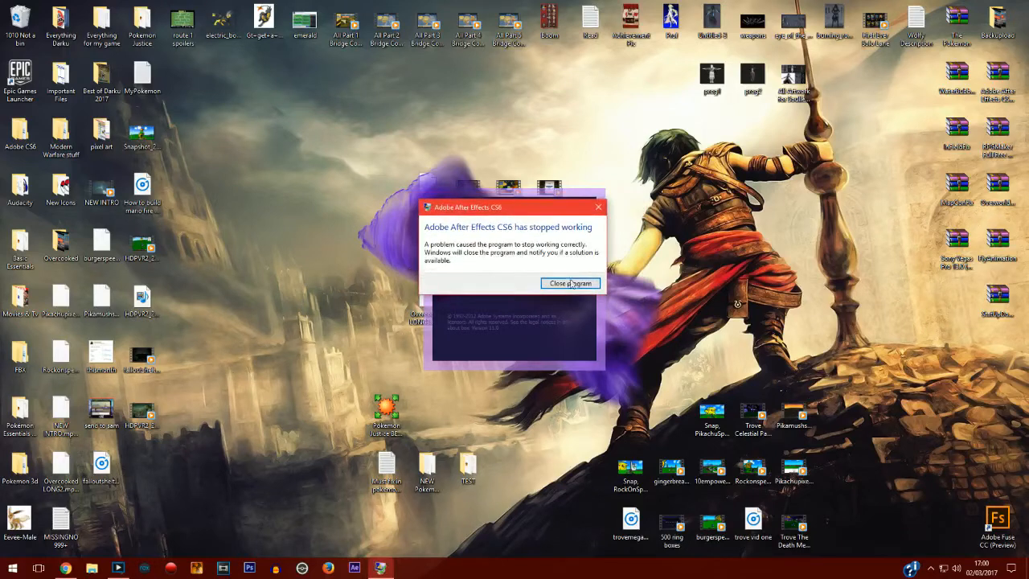
pyautogui.click(570, 283)
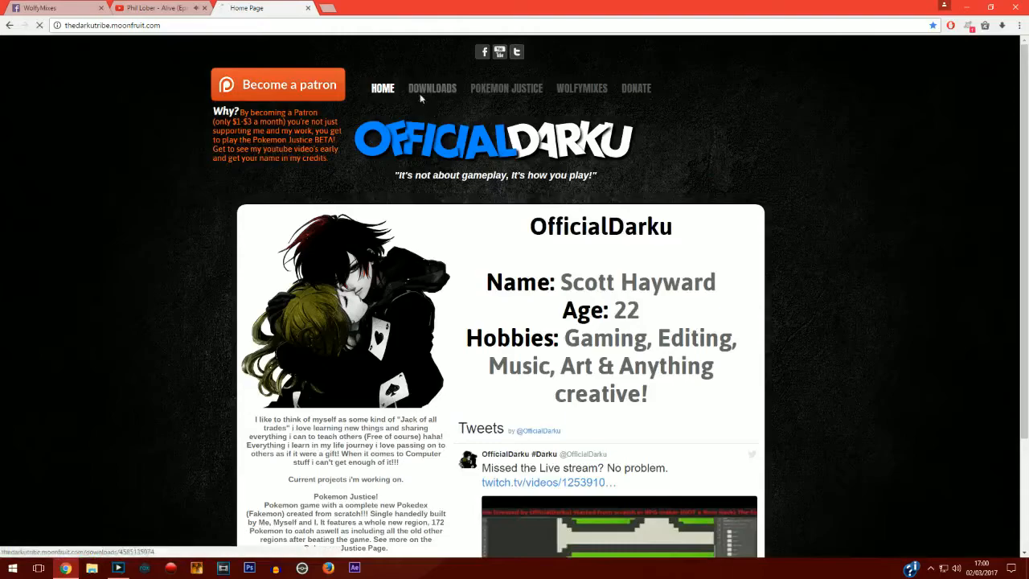
# - Go to the site's Downloads page and follow the MediaFire link for dynamiclinkmanager.exe
pyautogui.click(431, 87)
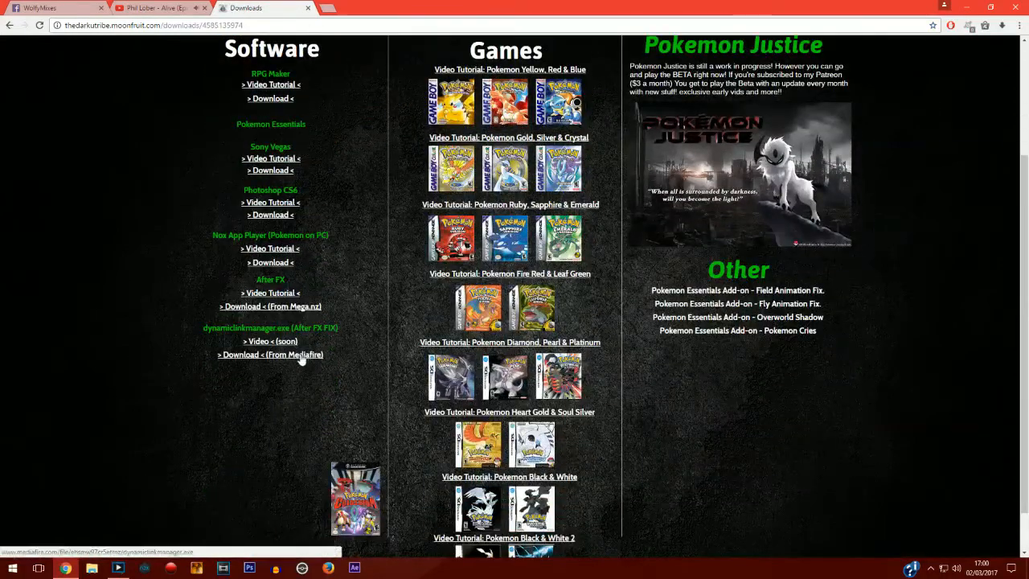
pyautogui.click(270, 355)
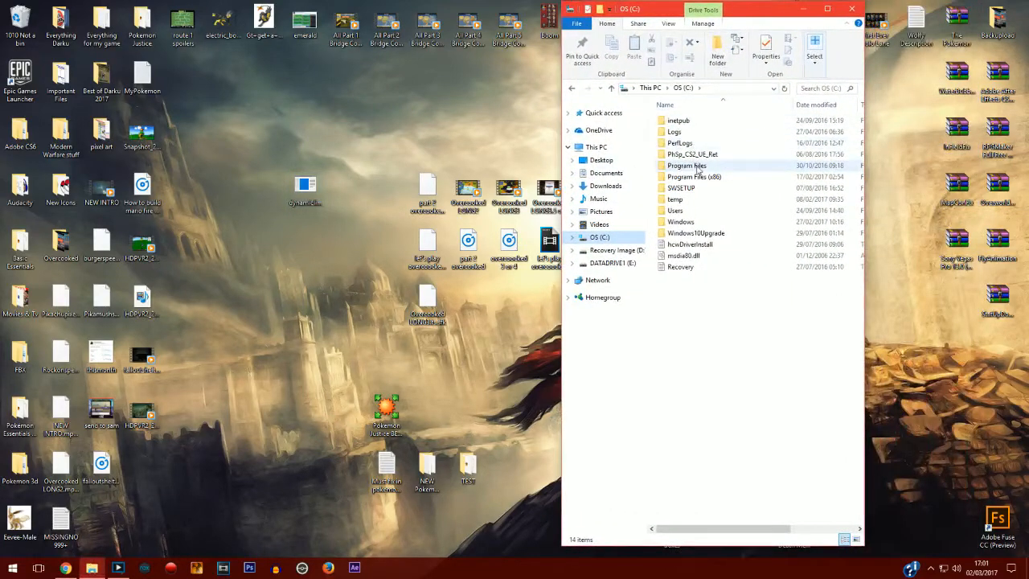
# - Move dynamiclinkmanager.exe into C:\Program Files\Adobe\Adobe After Effects CS6\Support Files\32 with administrator permission
pyautogui.doubleClick(686, 164)
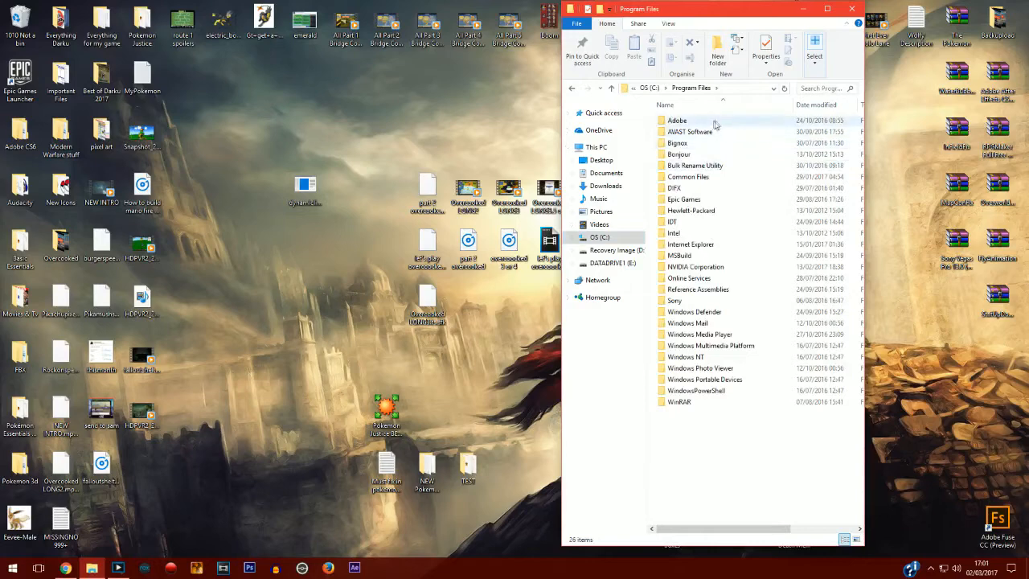
pyautogui.click(699, 119)
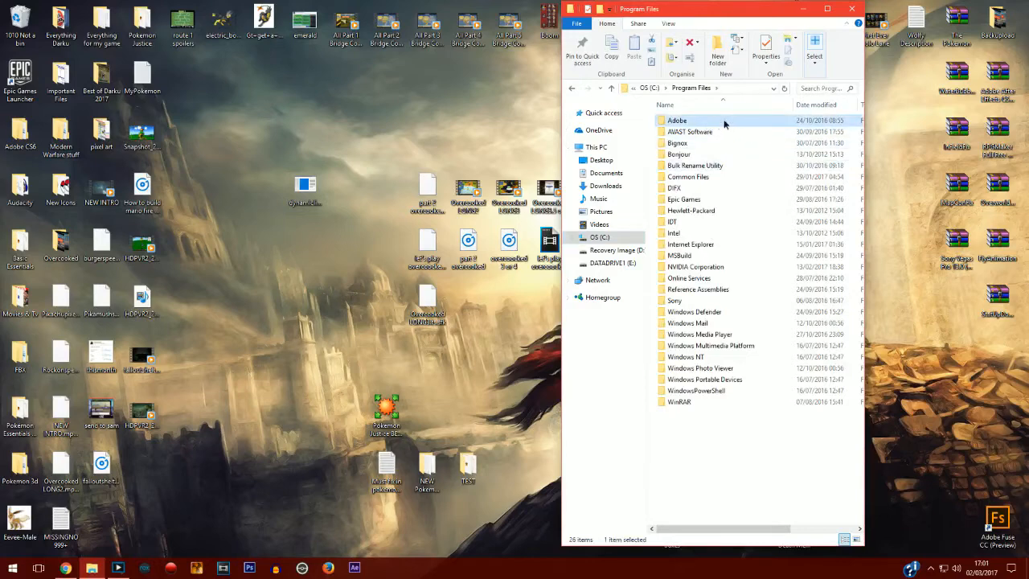
pyautogui.doubleClick(677, 119)
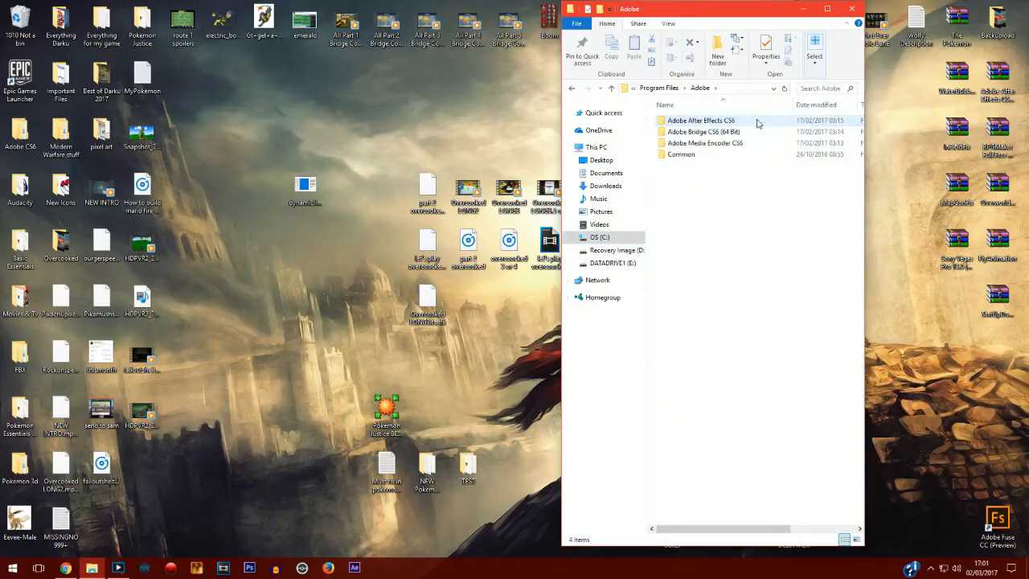
pyautogui.doubleClick(701, 119)
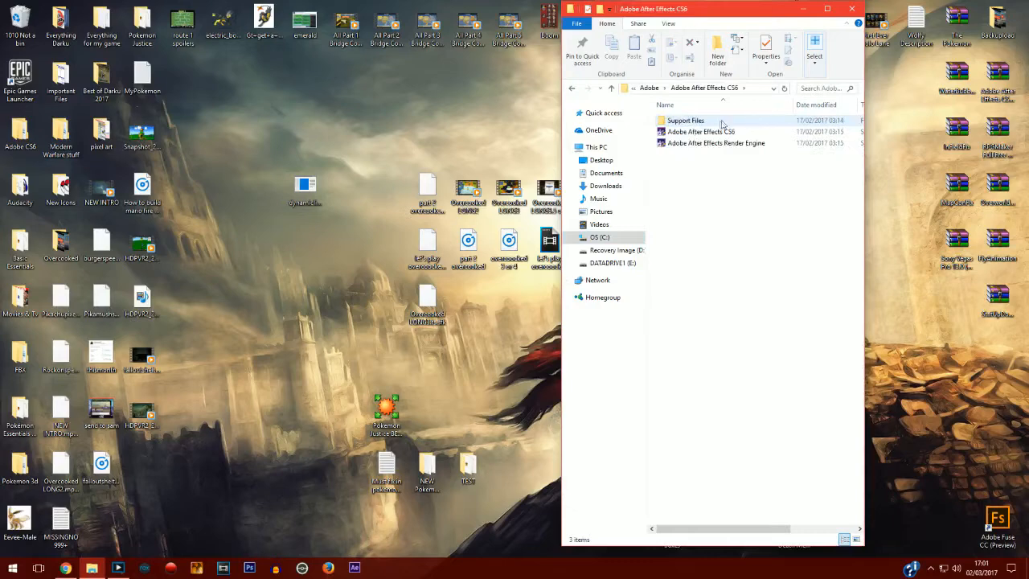
pyautogui.doubleClick(685, 119)
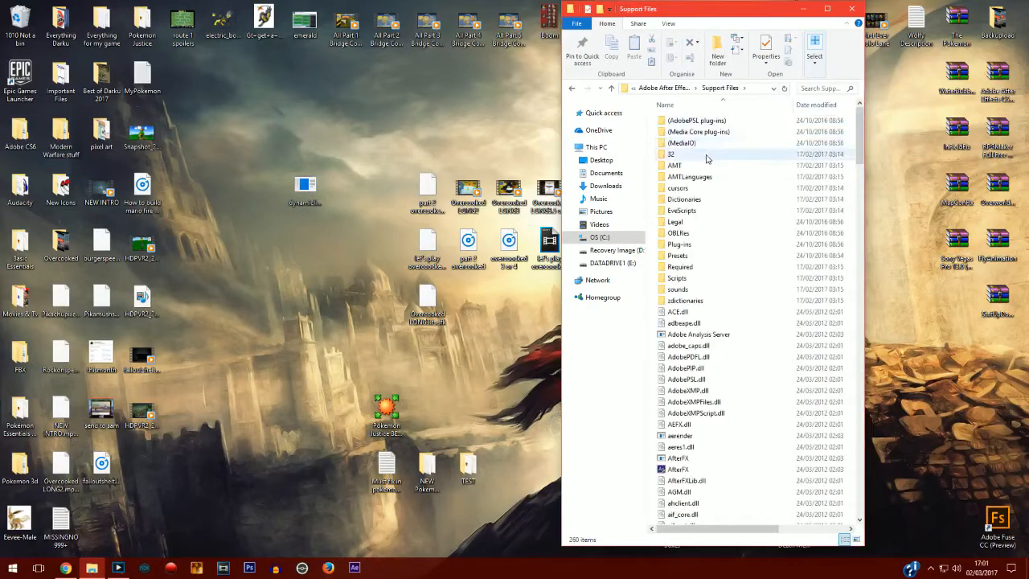
pyautogui.doubleClick(671, 155)
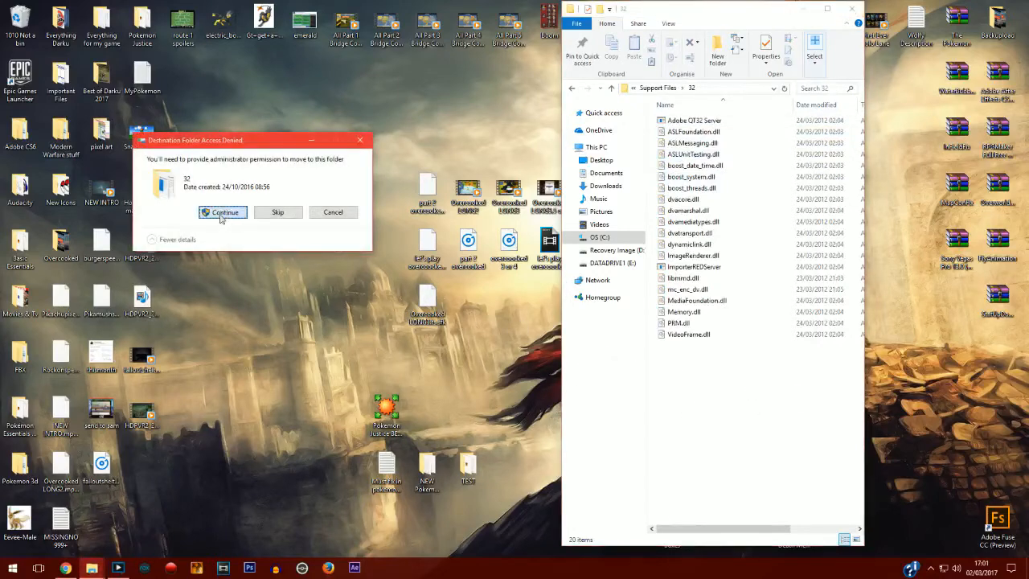
pyautogui.click(223, 213)
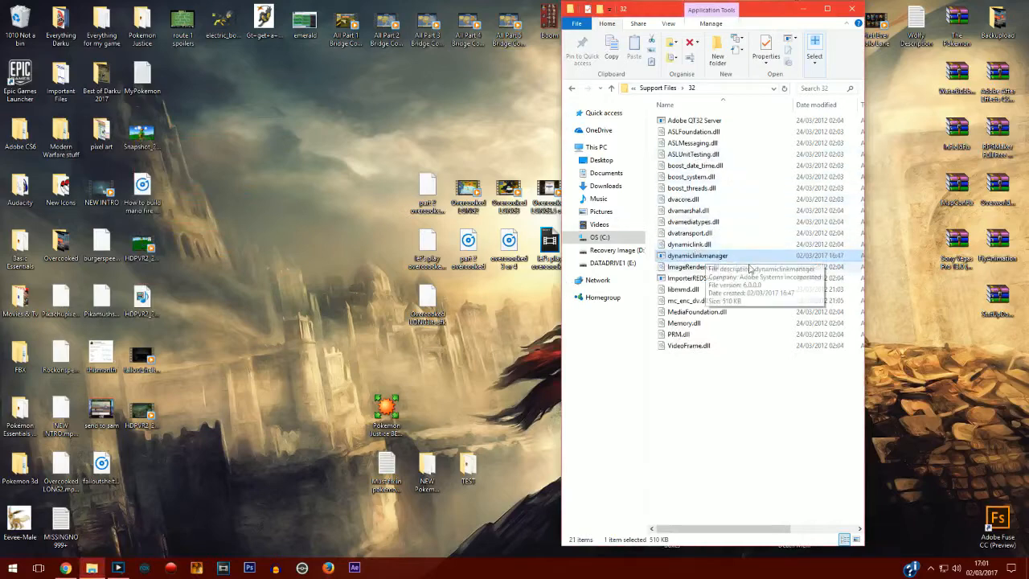
pyautogui.moveTo(844, 18)
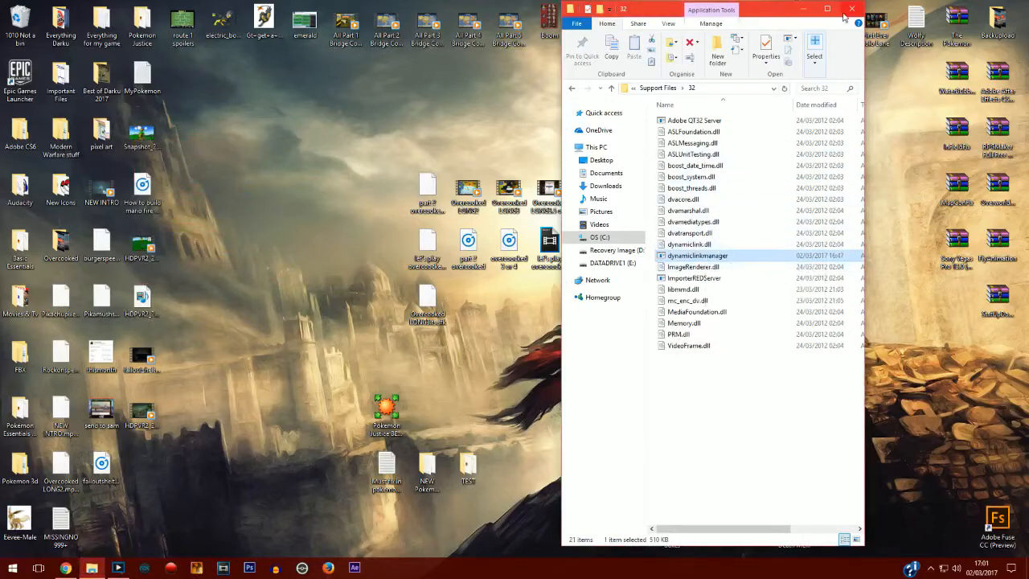
pyautogui.click(852, 9)
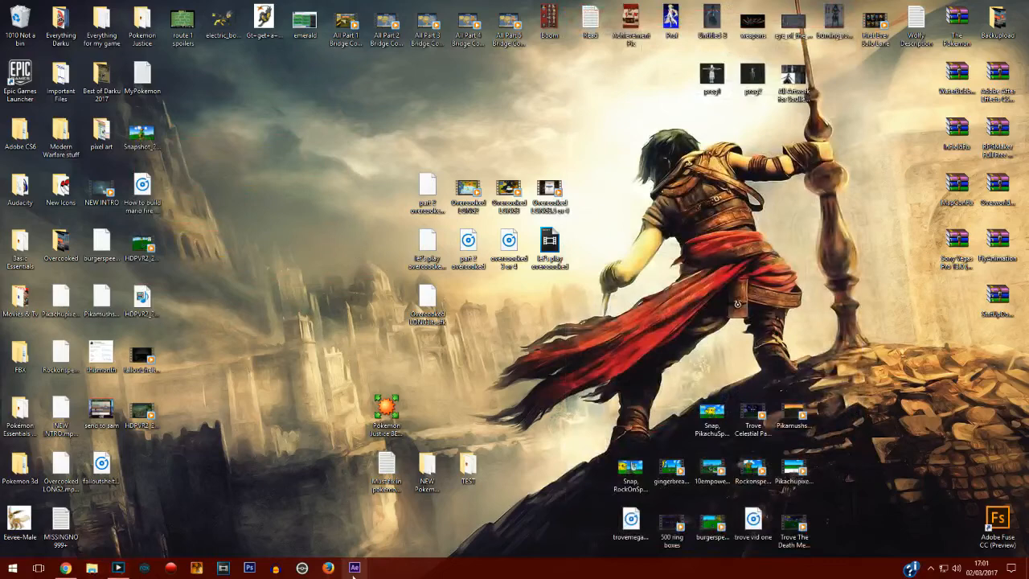
# - Relaunch After Effects CS6 without the crash and begin opening an existing project via File > Open Project
pyautogui.click(354, 568)
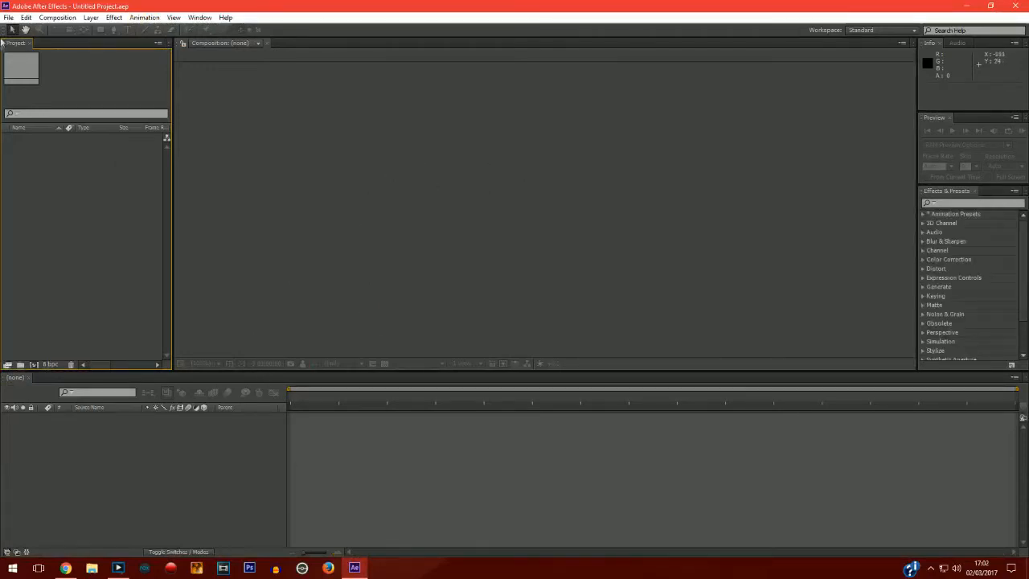
pyautogui.click(10, 16)
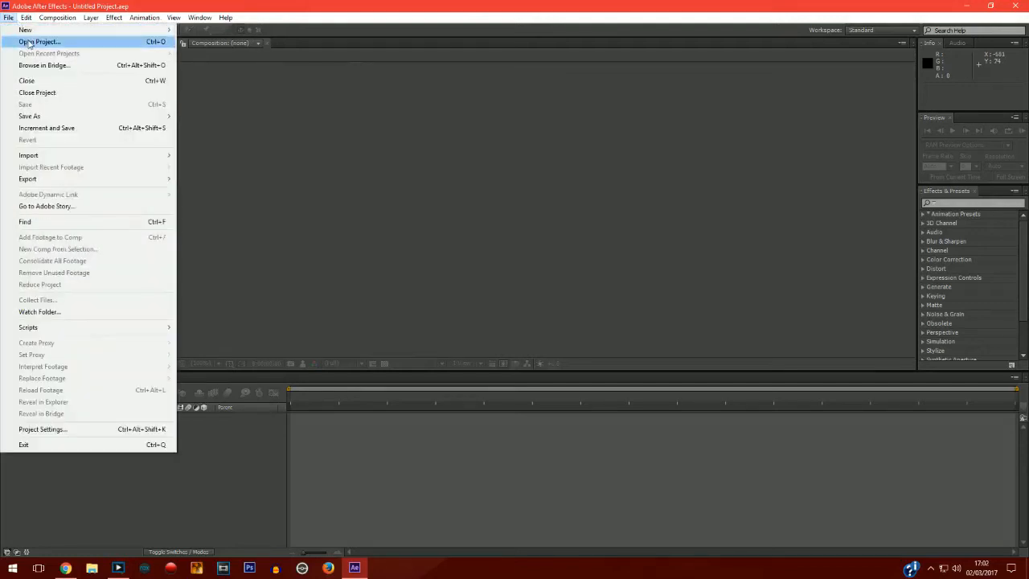
pyautogui.click(38, 41)
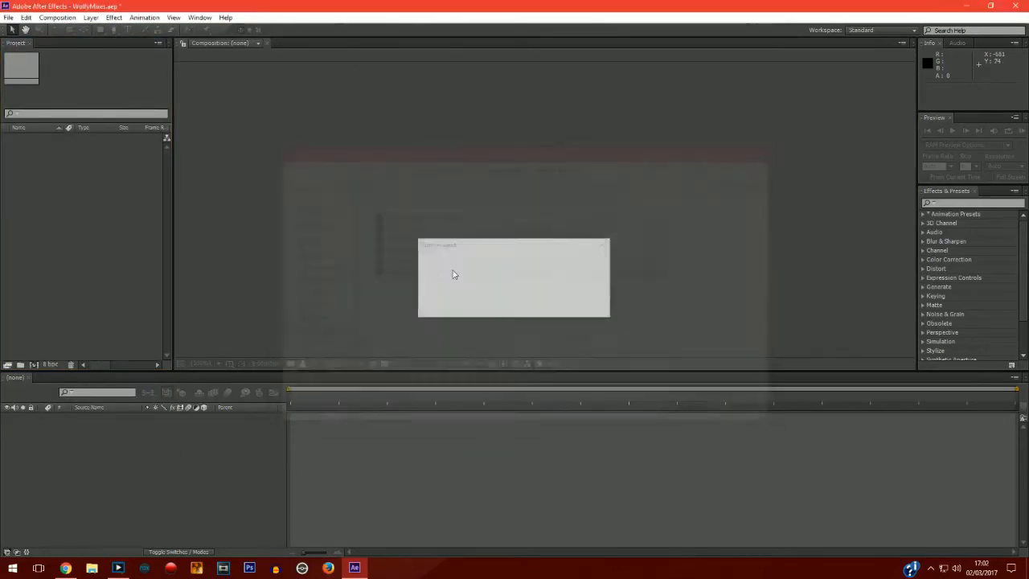